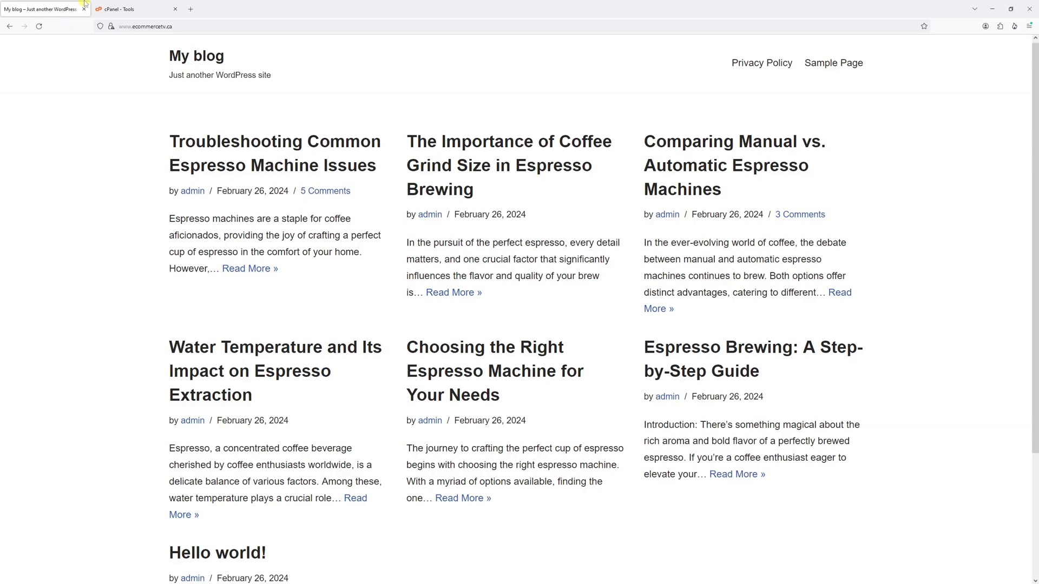
- Switch from the WordPress blog to the cPanel Tools page
click(130, 8)
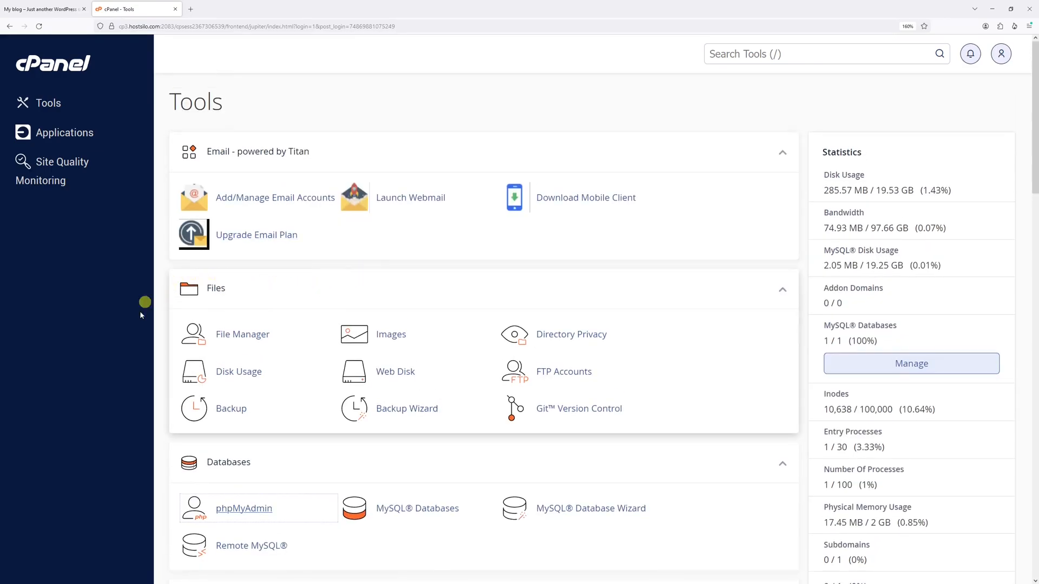
mouse_move(251, 335)
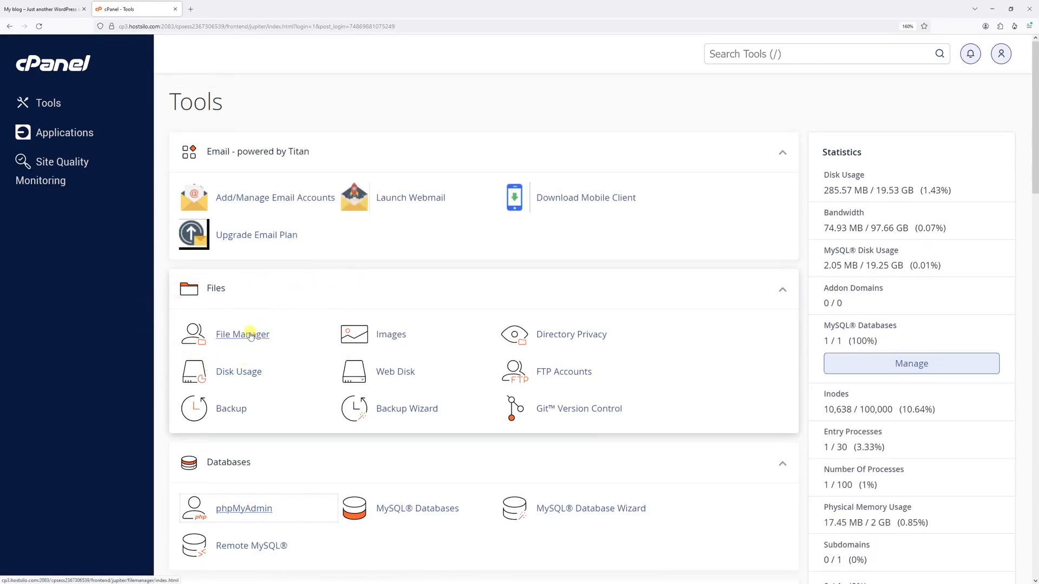
- In File Manager, browse into public_html and select wp-config.php among the WordPress files
click(243, 334)
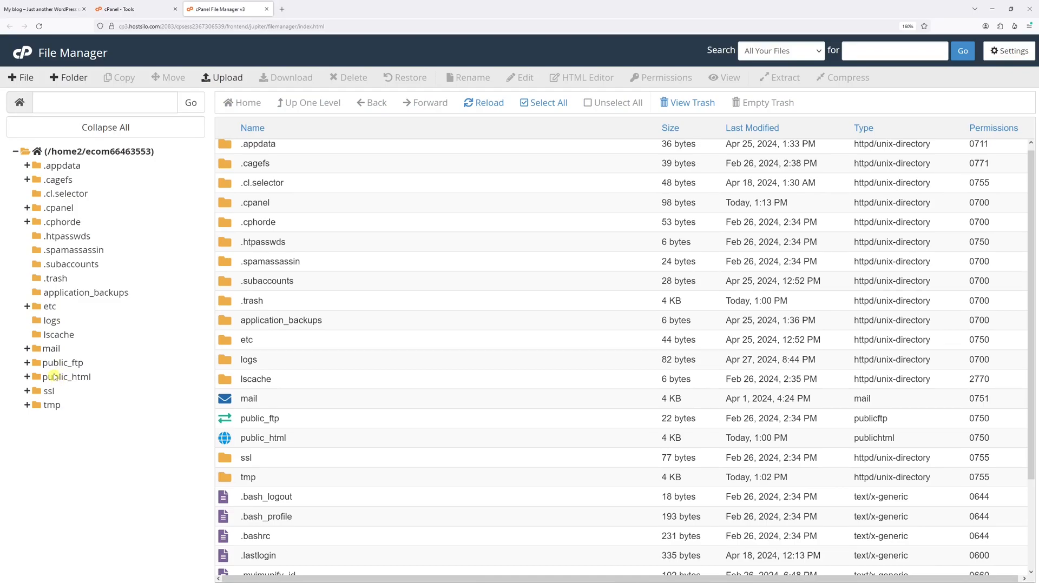
click(67, 376)
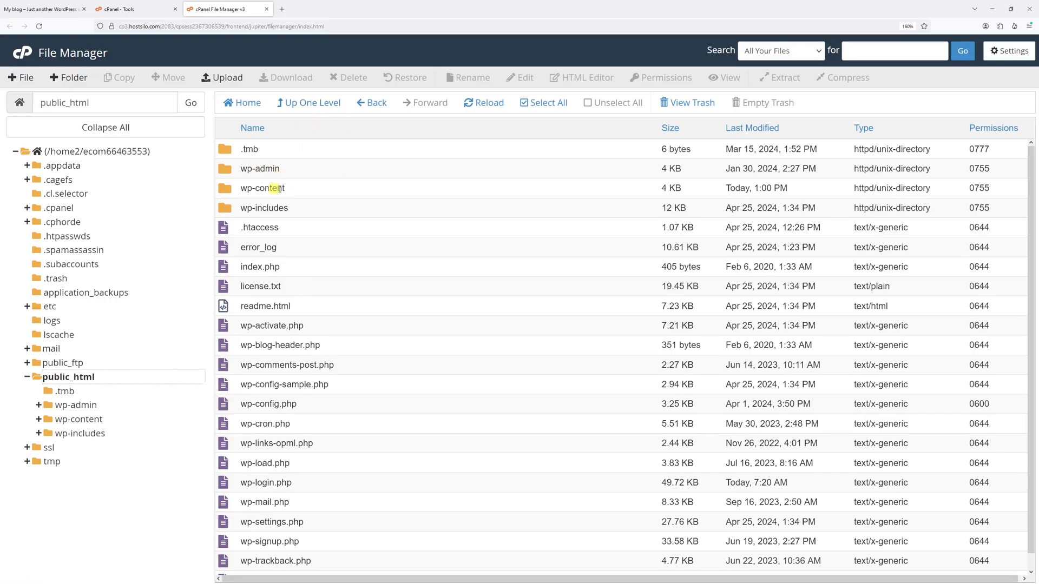
mouse_move(310, 398)
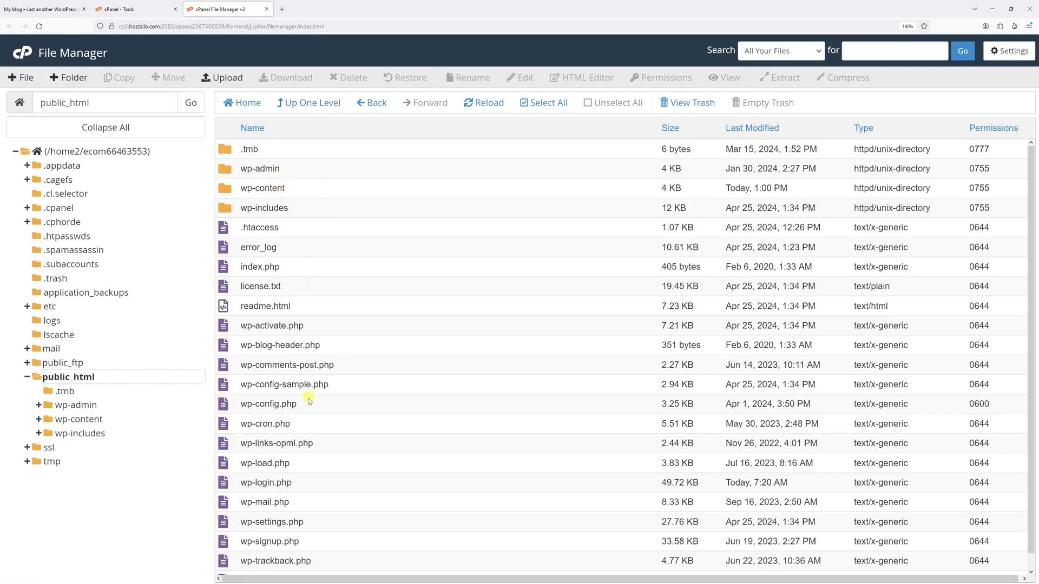
mouse_move(338, 346)
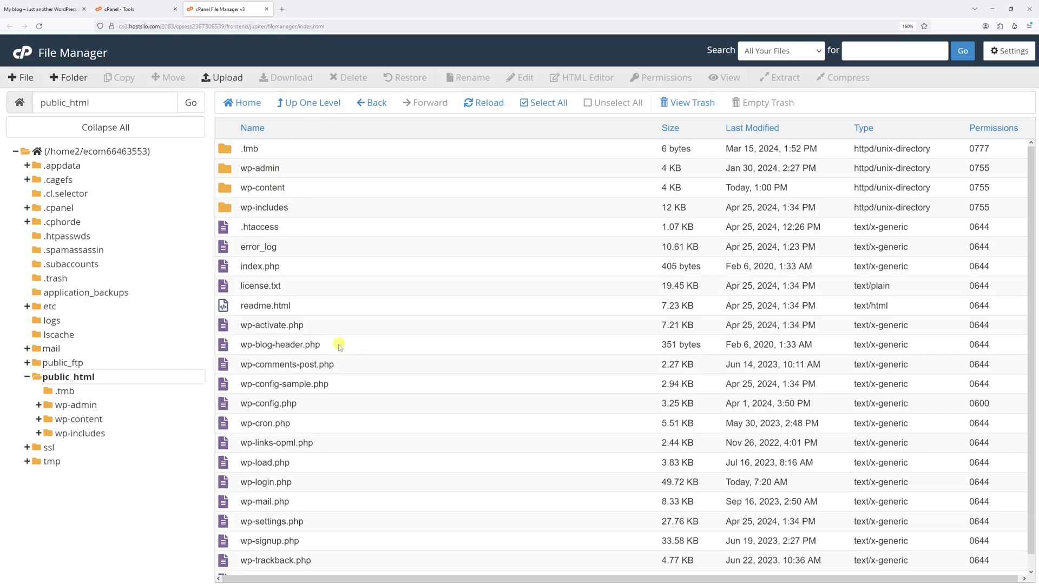
scroll(down, 3)
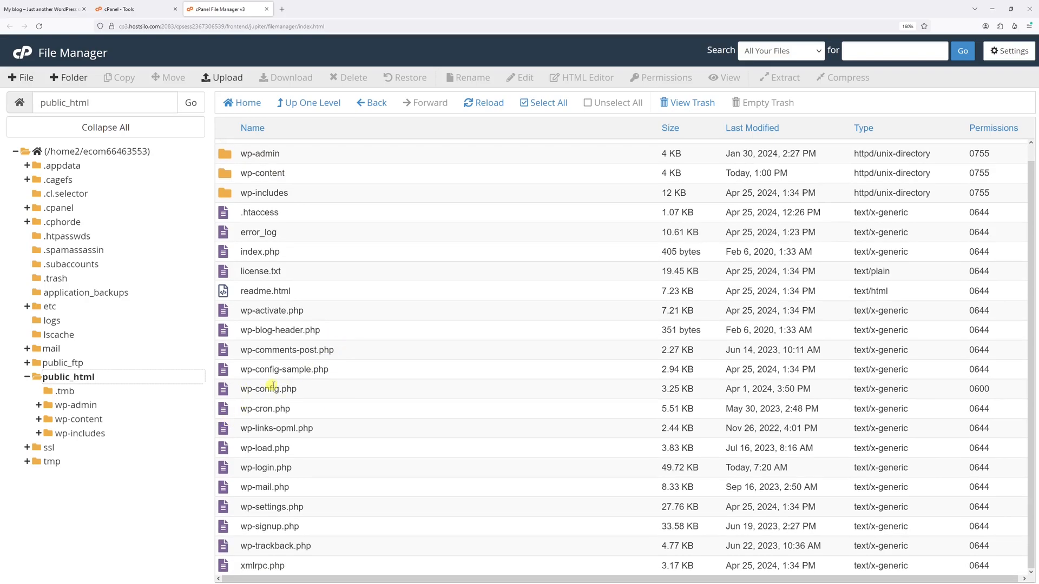
click(268, 389)
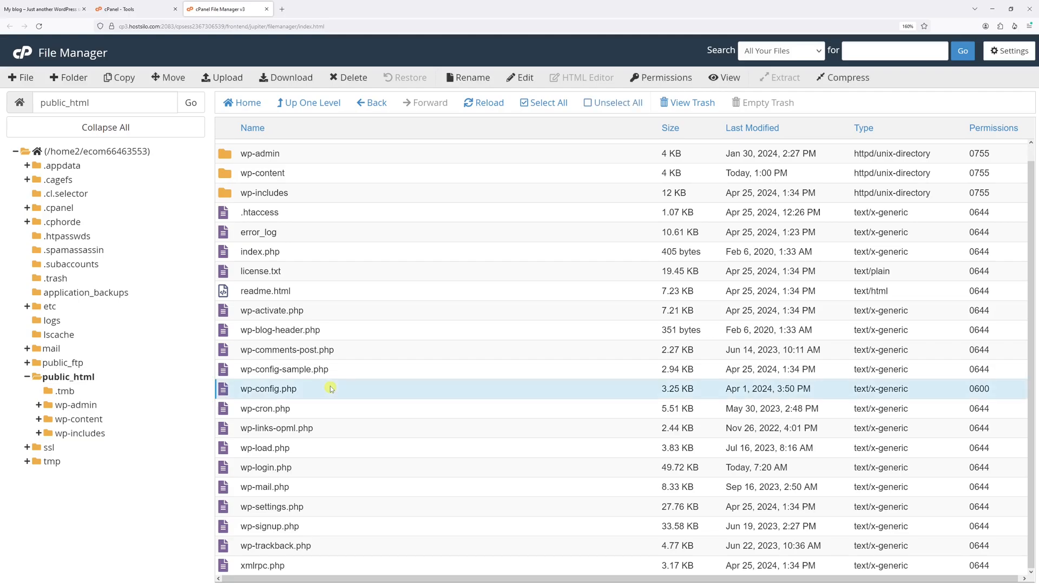
- View wp-config.php, highlight the DB_NAME value ecom66463553_wkw61, and return to cPanel Tools
double_click(269, 389)
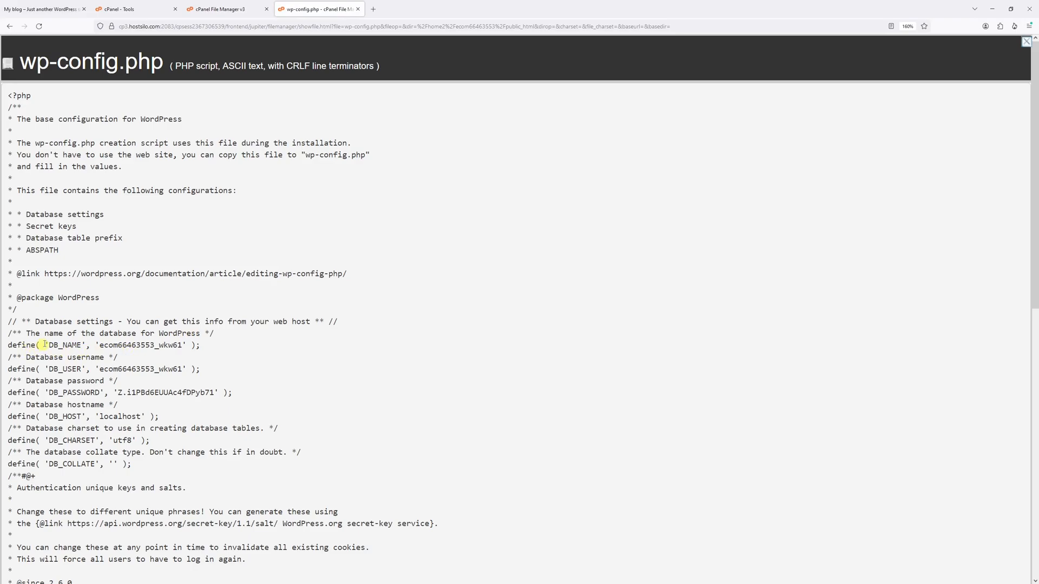
drag(98, 344, 187, 344)
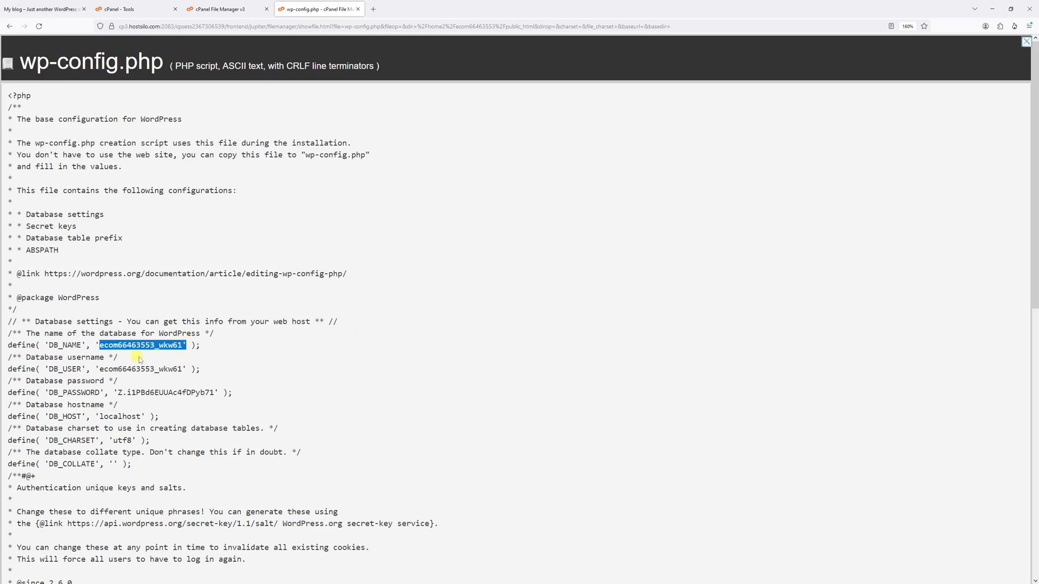
mouse_move(331, 312)
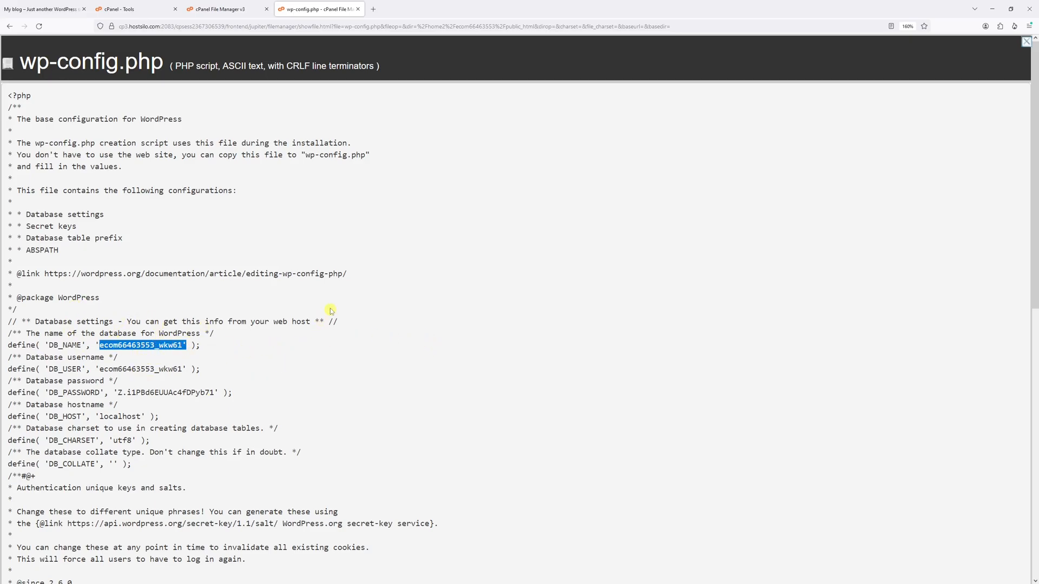
click(126, 9)
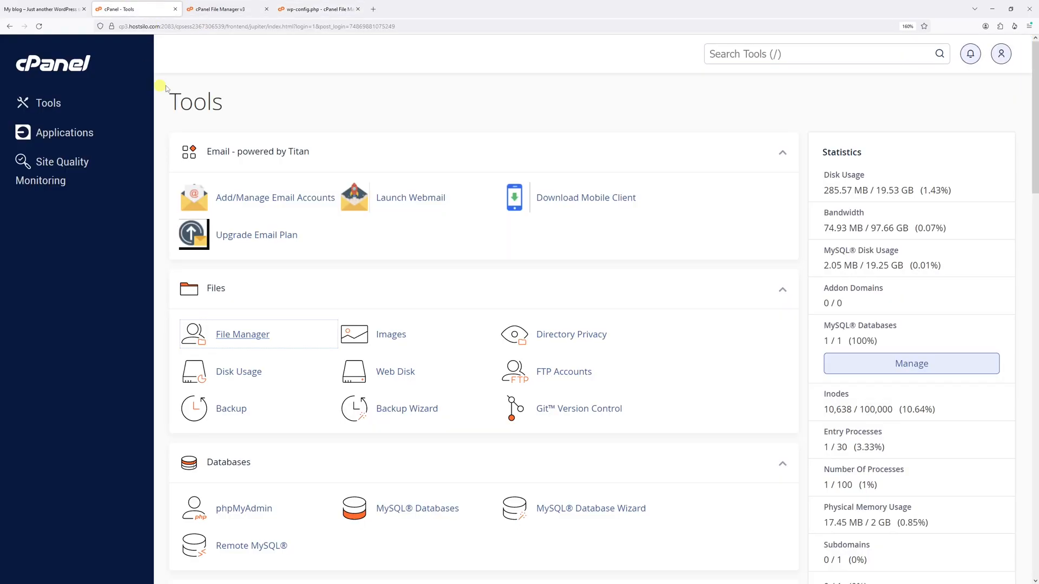
- Launch phpMyAdmin from the Databases section of cPanel
scroll(down, 3)
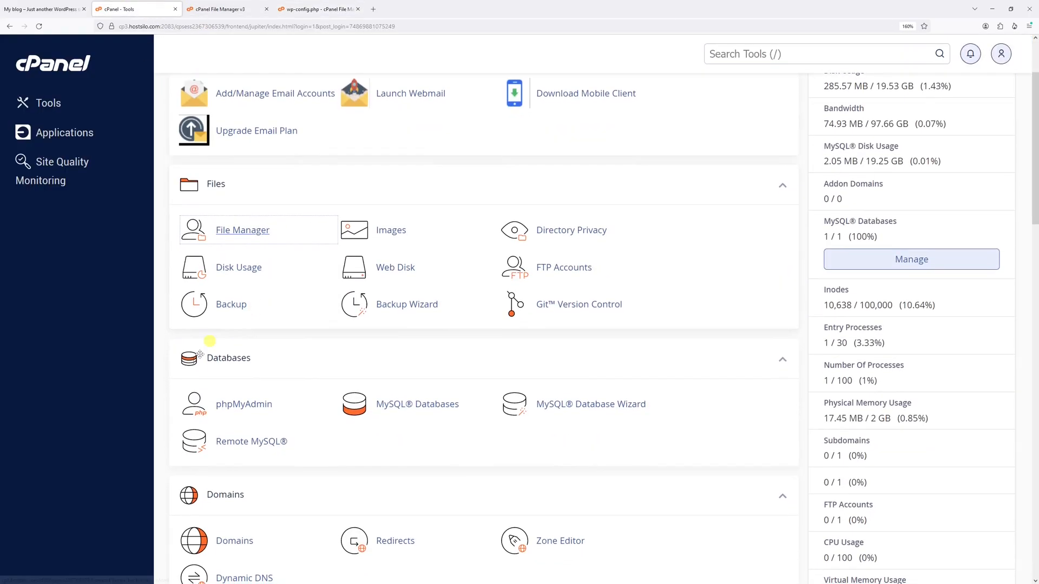
mouse_move(221, 402)
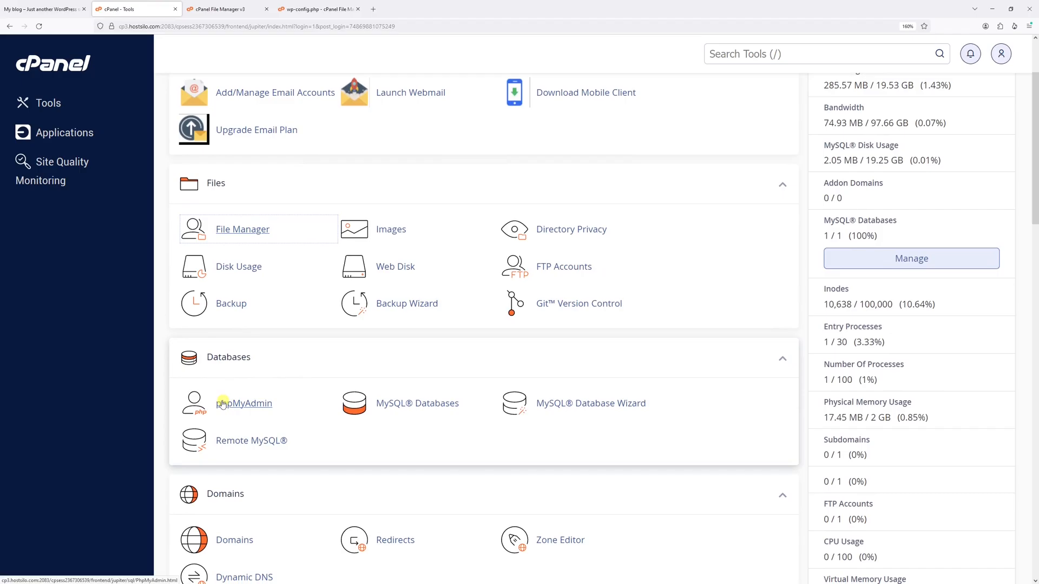
click(245, 402)
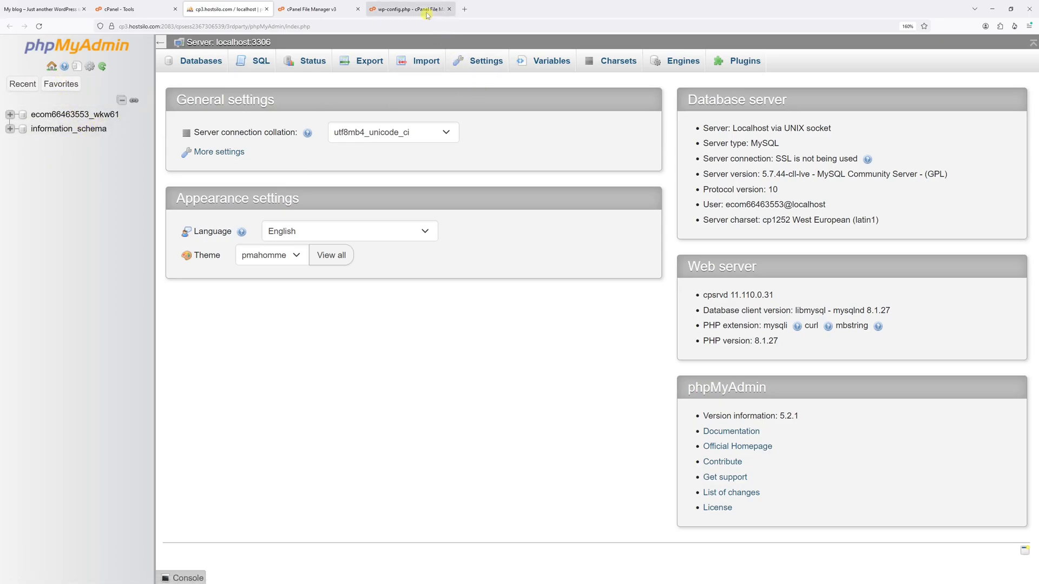
- Select the ecom66463553_wkw61 database to list its 13 wp_ tables
click(409, 9)
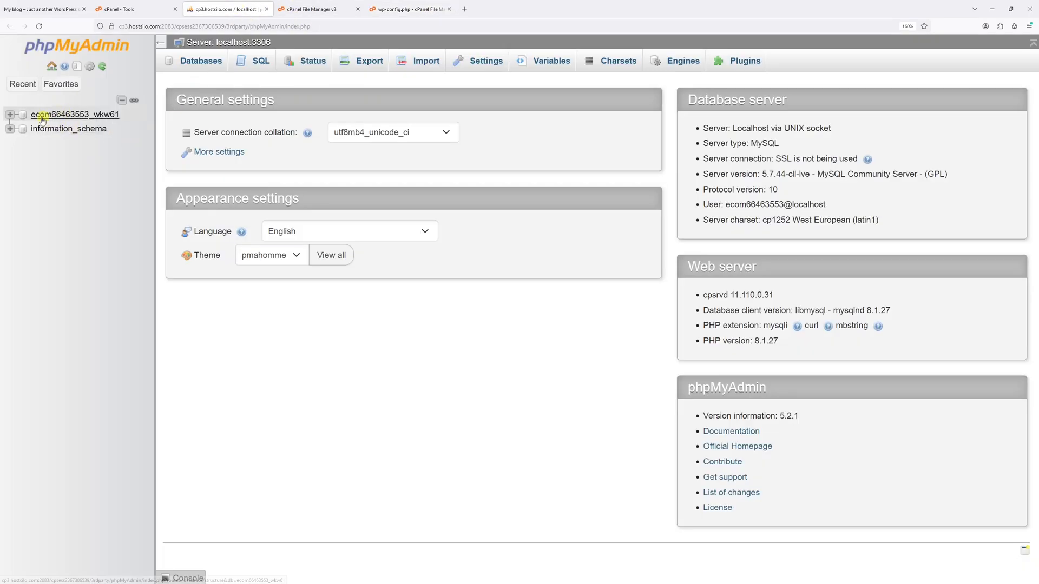
click(76, 115)
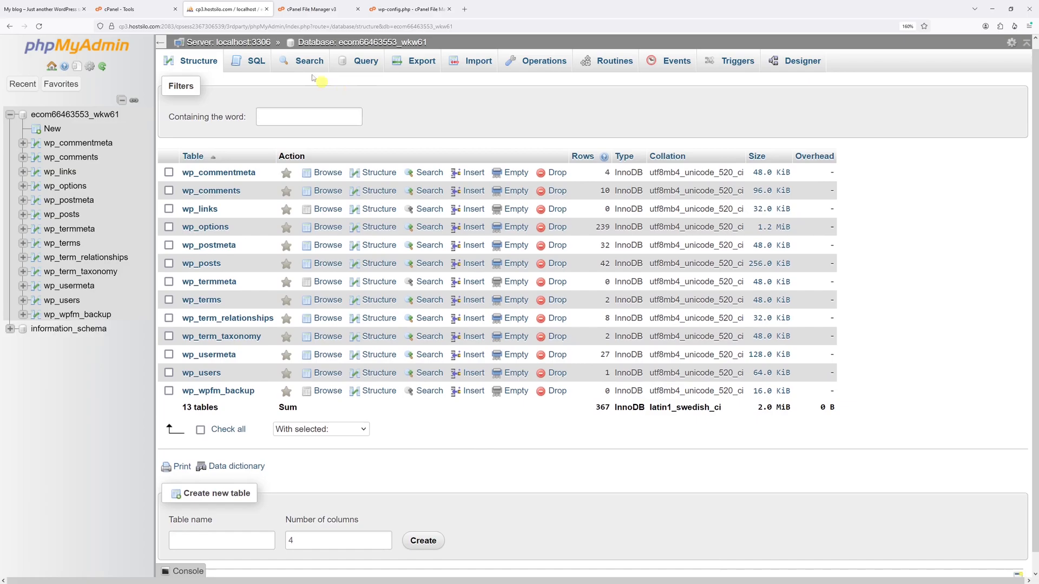
mouse_move(246, 135)
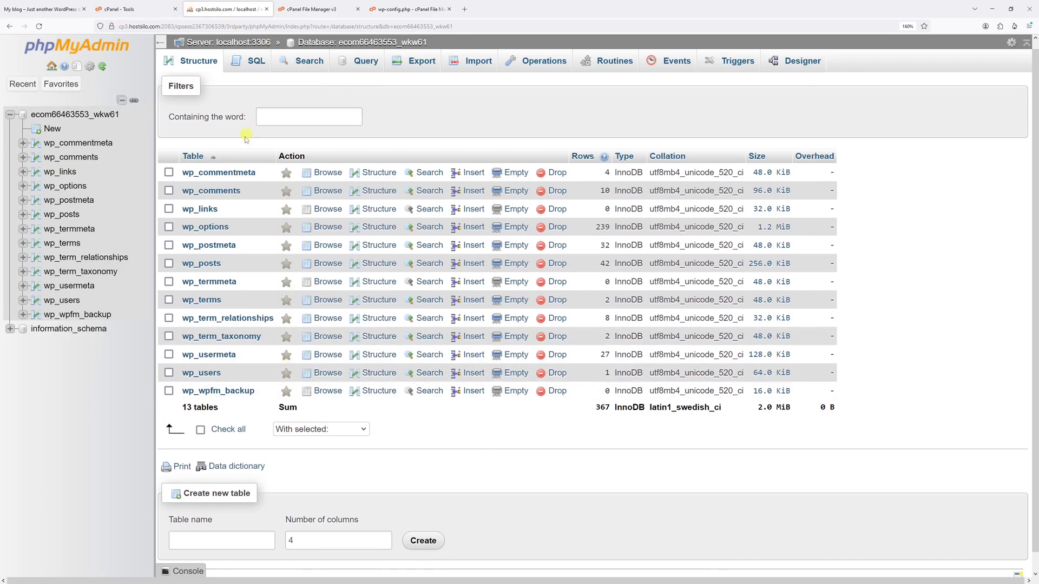
mouse_move(245, 145)
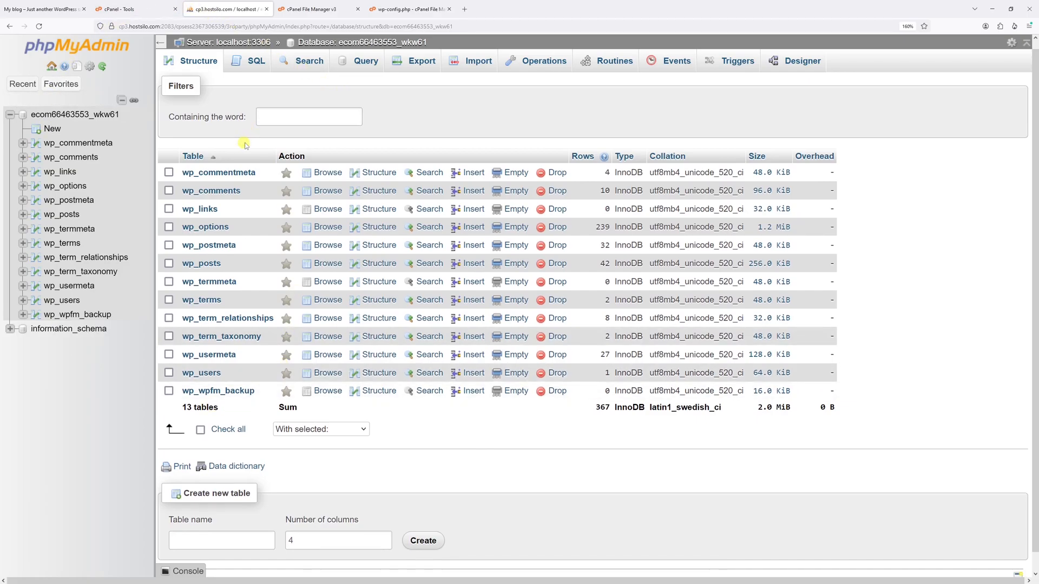